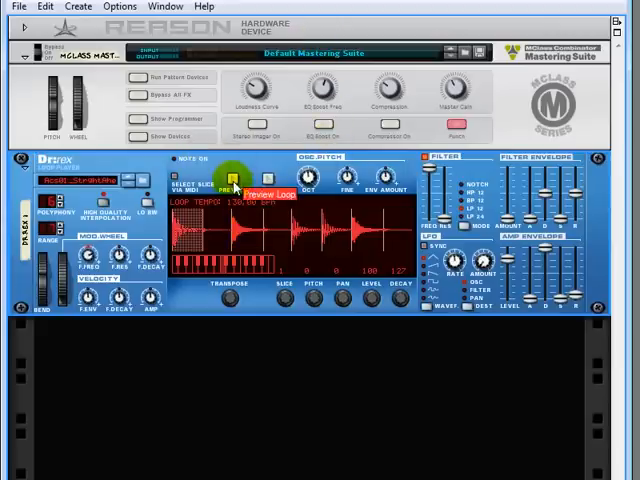
Preview the 130 BPM Dr.Rex drum loop through the mastering suite.
left_click(234, 187)
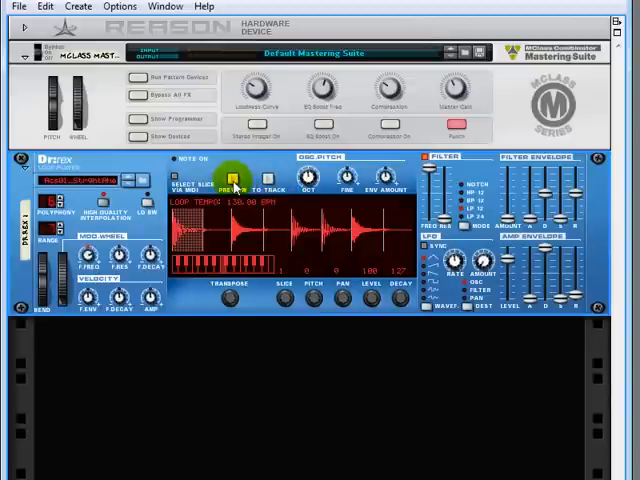
mouse_move(232, 190)
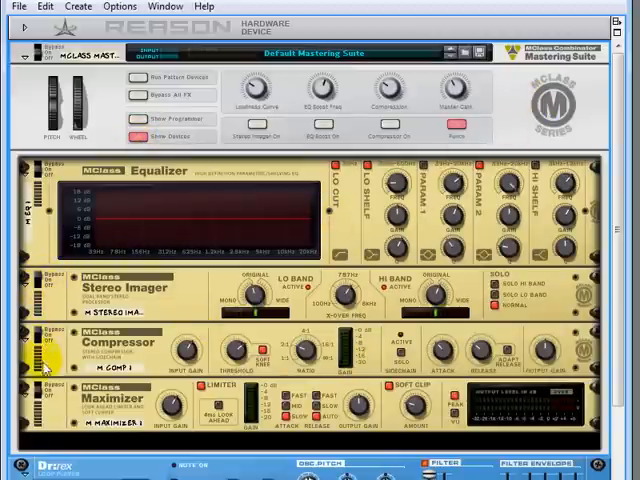
mouse_move(148, 205)
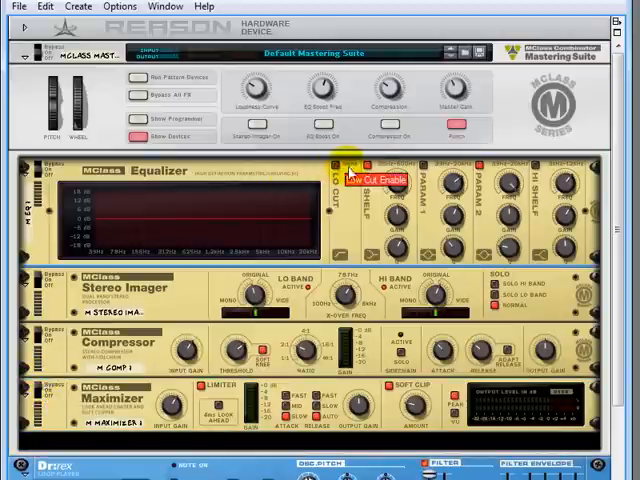
mouse_move(515, 175)
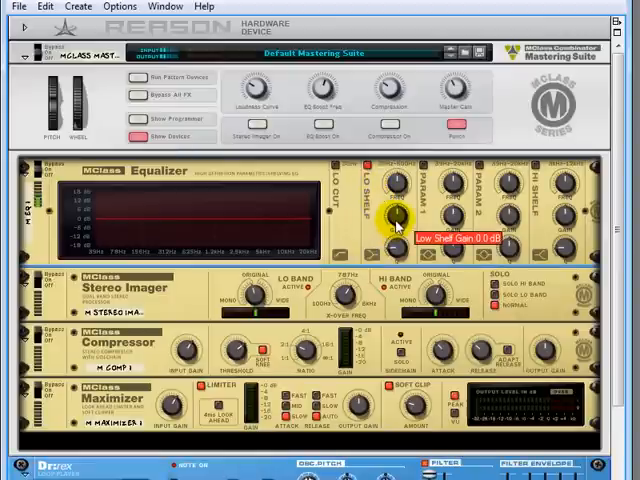
Boost then flatten the low shelf gain, and cut the high shelf about 1.7 dB.
left_click_drag(390, 205, 395, 195)
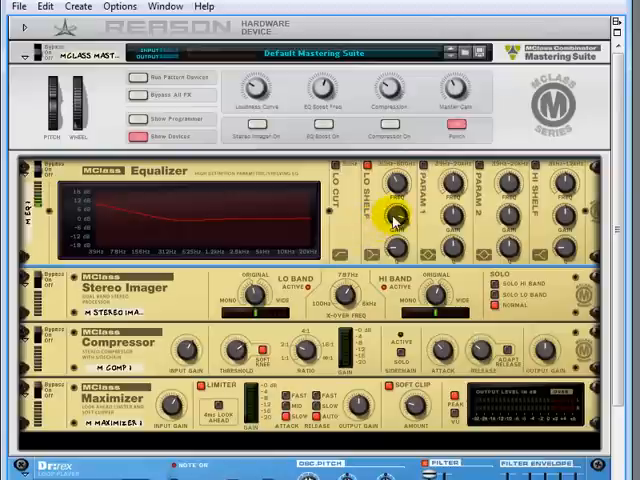
left_click_drag(393, 205, 393, 230)
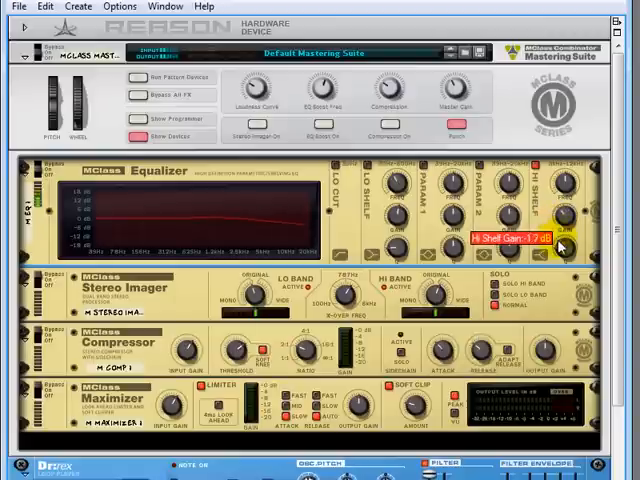
left_click_drag(538, 200, 538, 230)
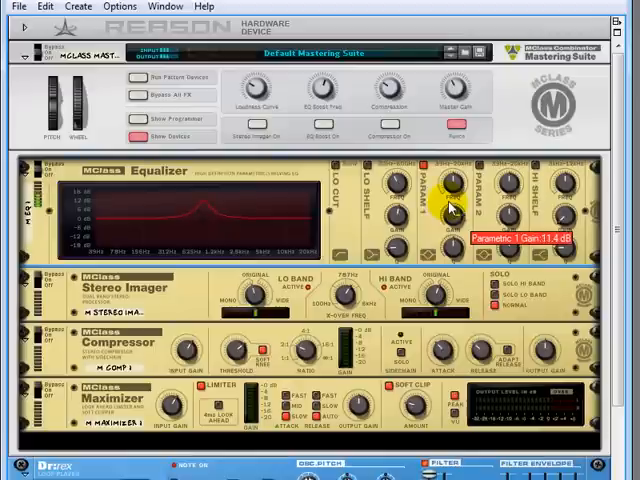
Boost Parametric 1 gain, reshape the mid peak, and sweep Parametric 2 frequency.
left_click_drag(448, 188, 448, 178)
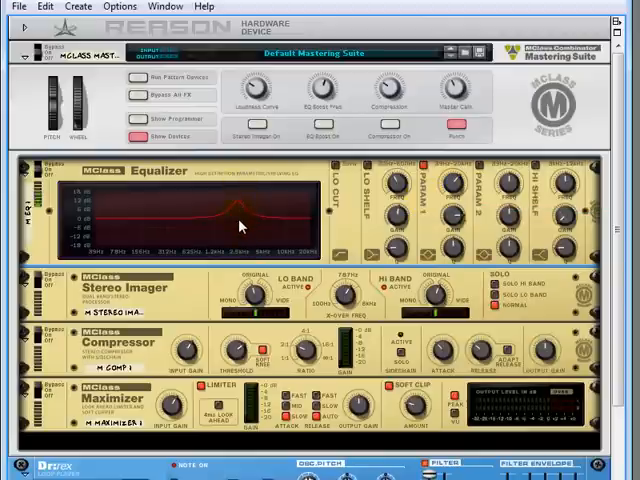
left_click_drag(452, 245, 452, 235)
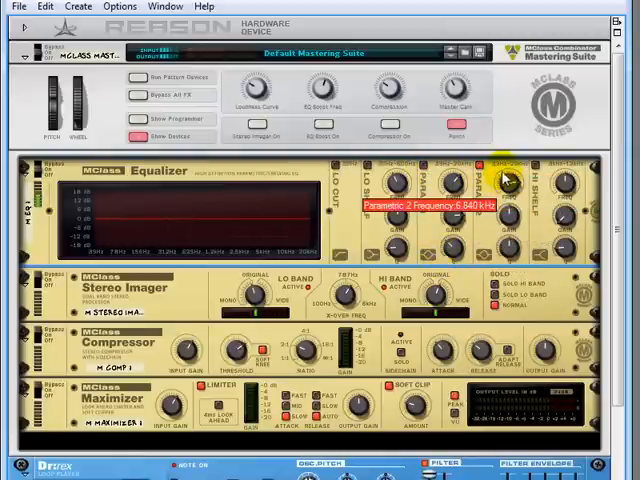
left_click_drag(505, 180, 505, 195)
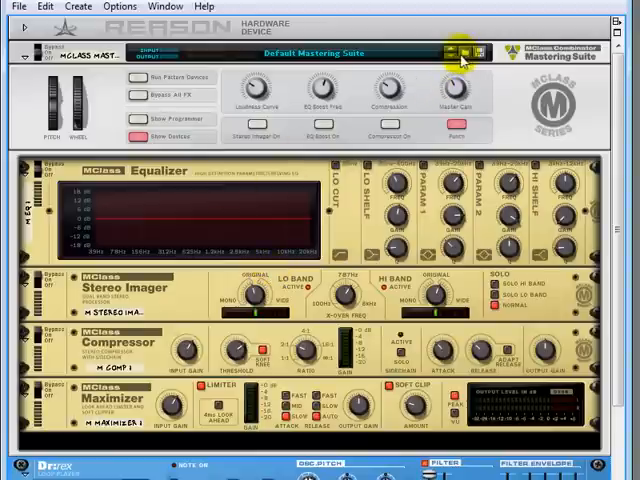
Load the DeDigitizer patch in place of Default Mastering Suite.
left_click(450, 53)
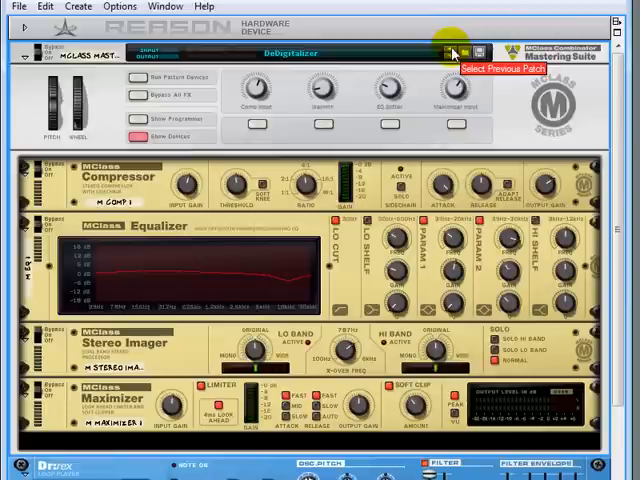